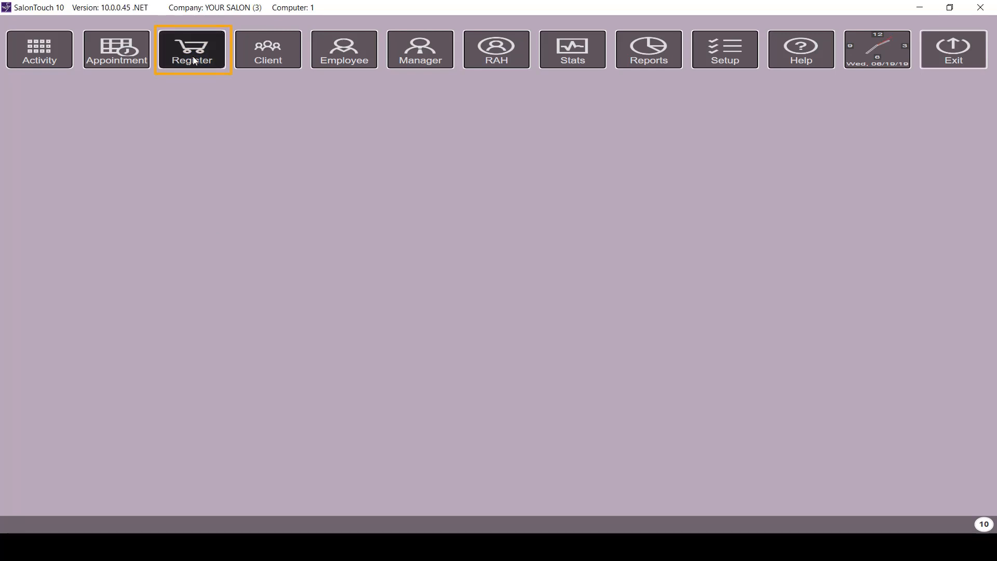
- Open the Register from the main toolbar to bring up the client lookup
left_click(191, 48)
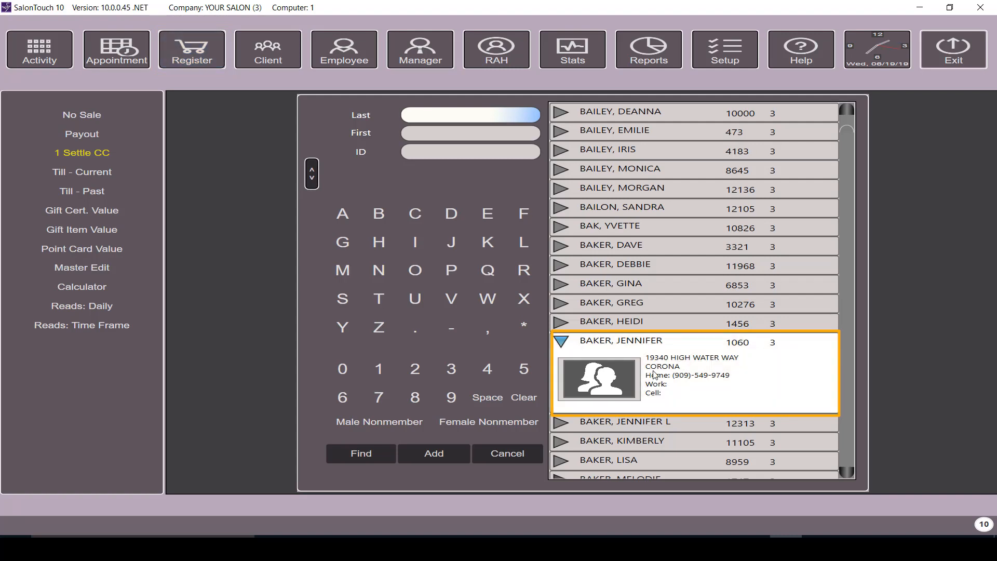
double_click(622, 341)
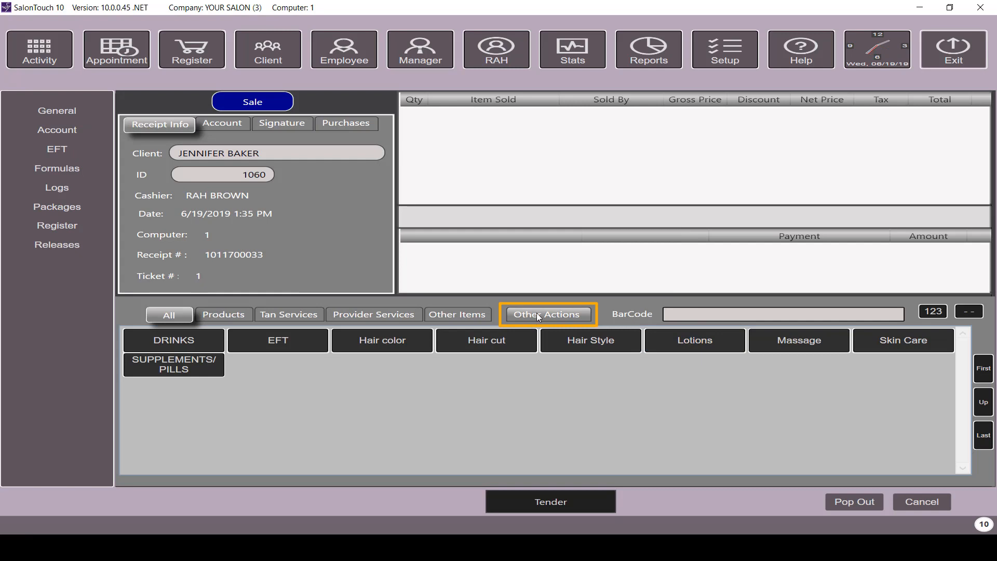
left_click(545, 313)
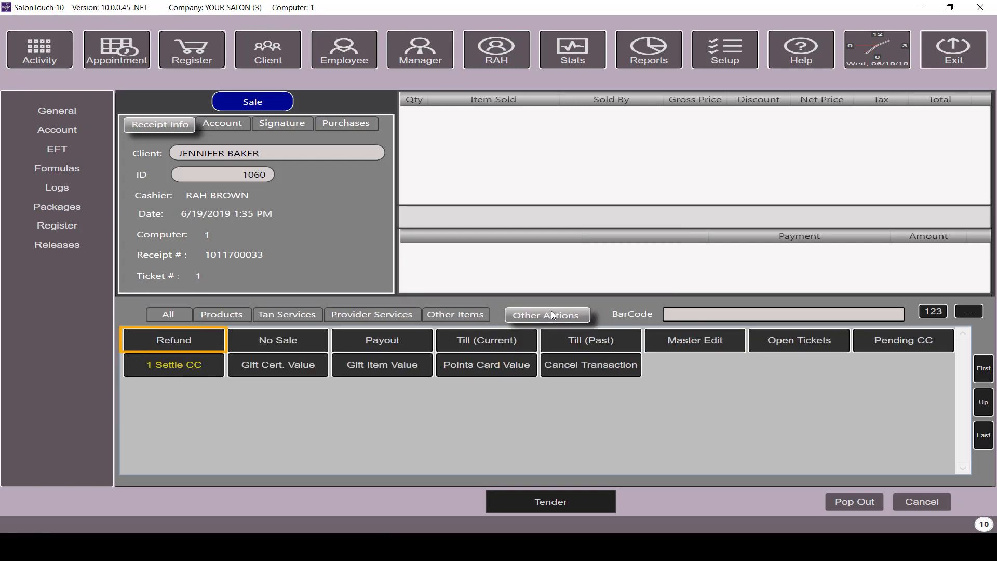
- Switch the ticket to a refund, keeping the default date to list her $25.00 purchase
left_click(173, 341)
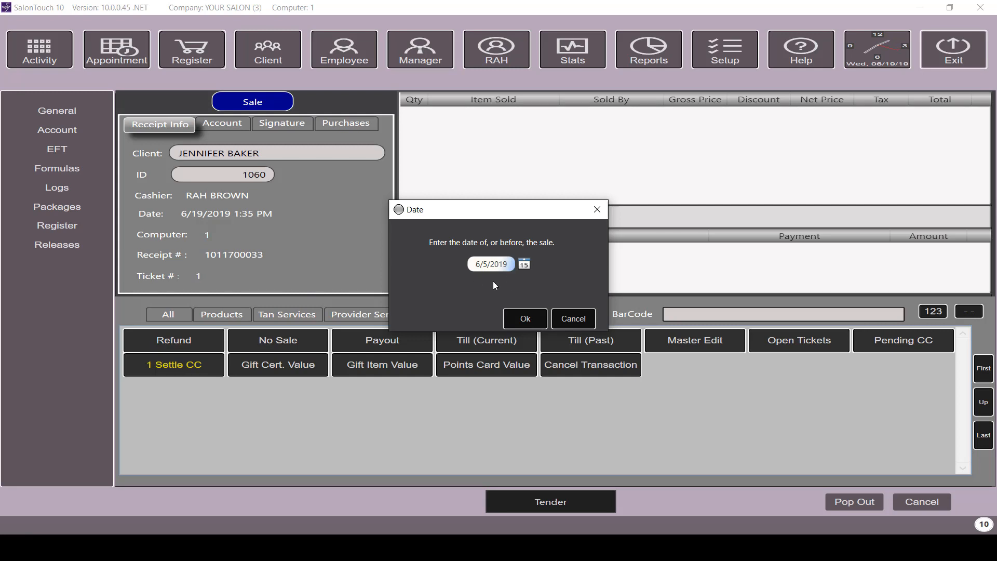
left_click(524, 318)
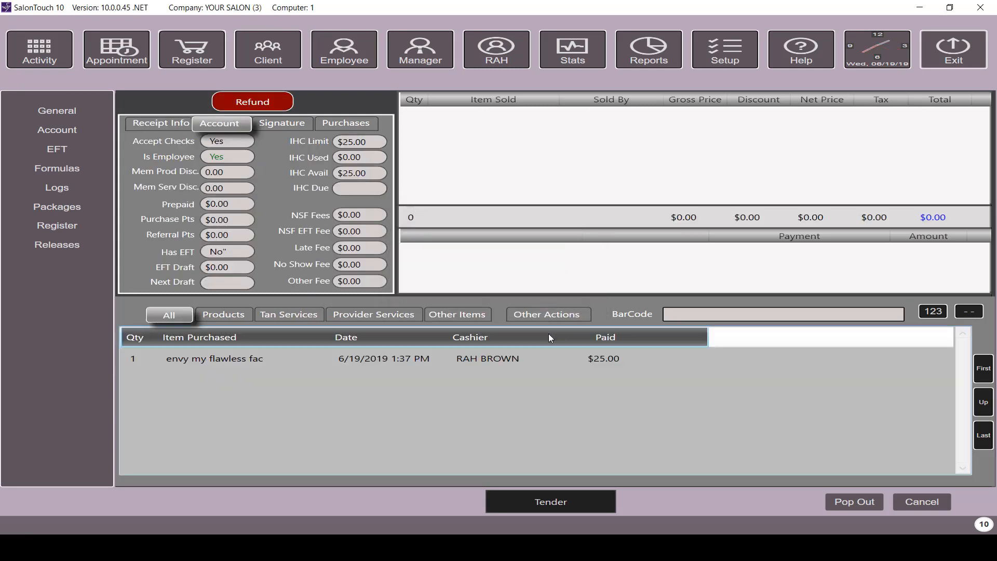
- Add the $25.00 envy my flawless fac purchase to the refund, totalling ($26.94) with tax
left_click(359, 358)
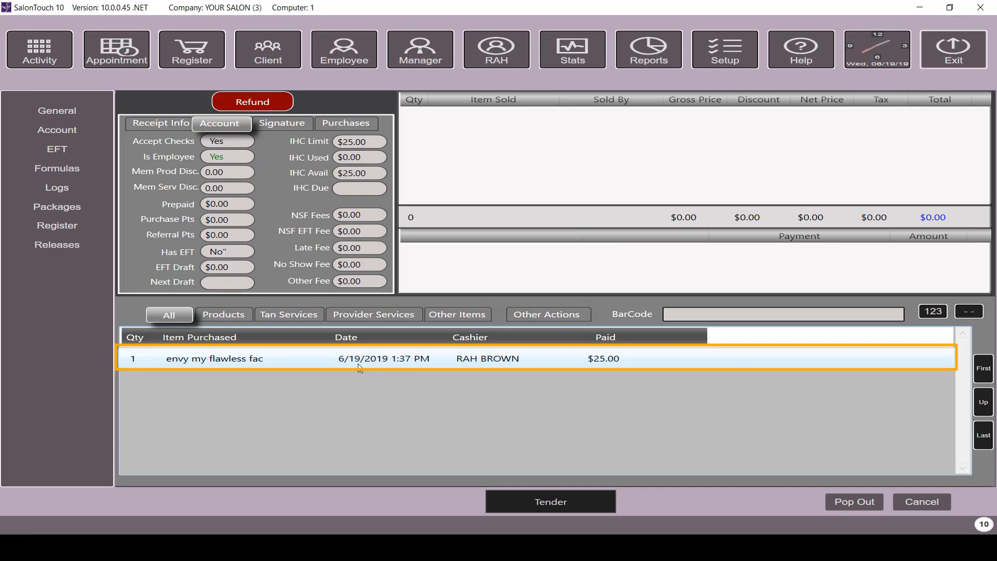
double_click(214, 359)
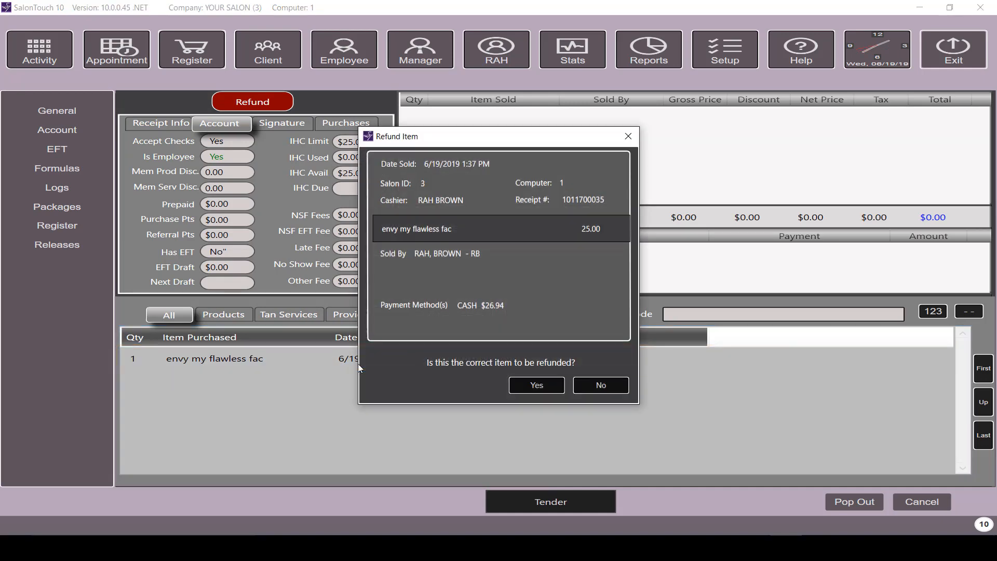
mouse_move(381, 364)
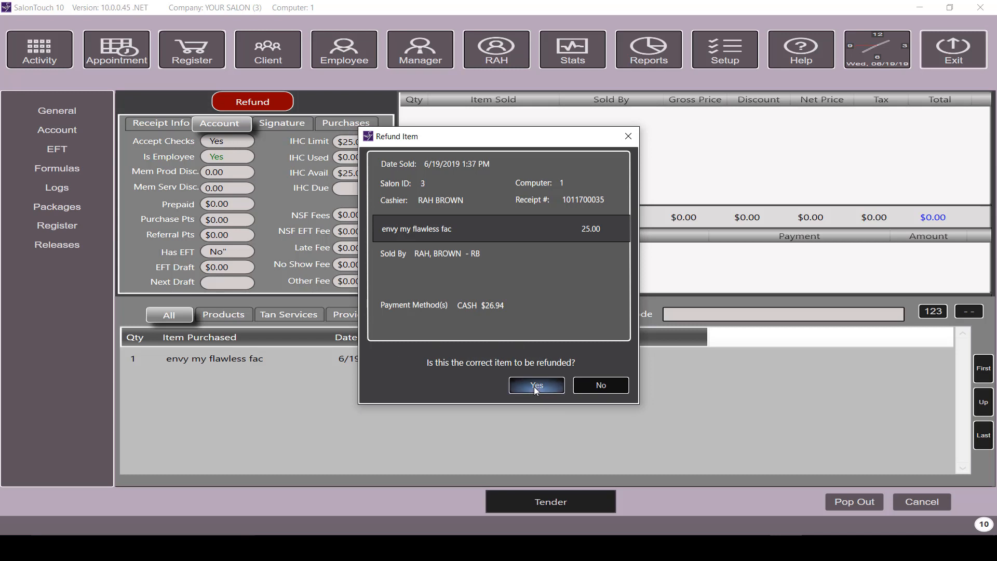
left_click(535, 385)
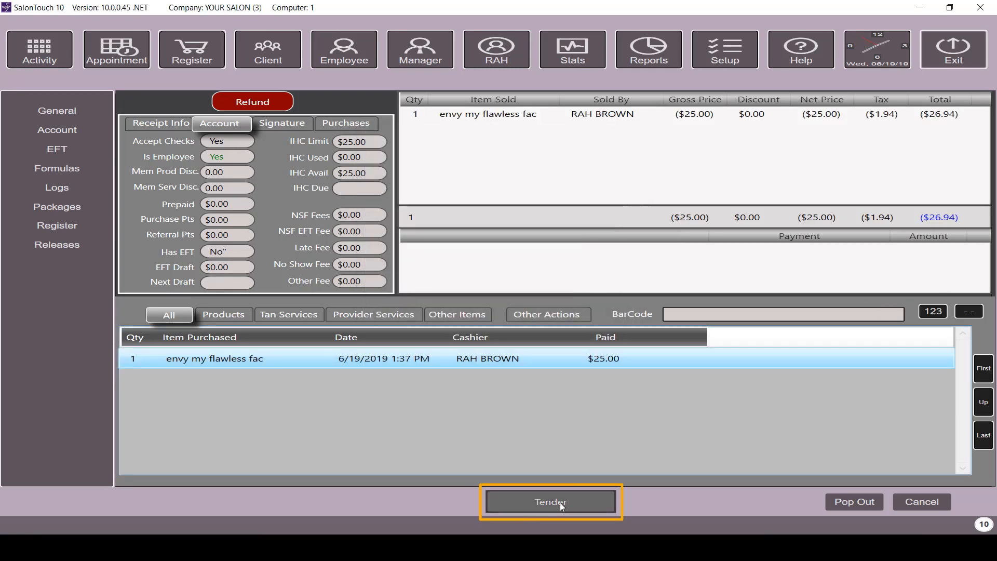
- Tender the $26.94 refund as cash and close the ticket back to the main menu
left_click(550, 501)
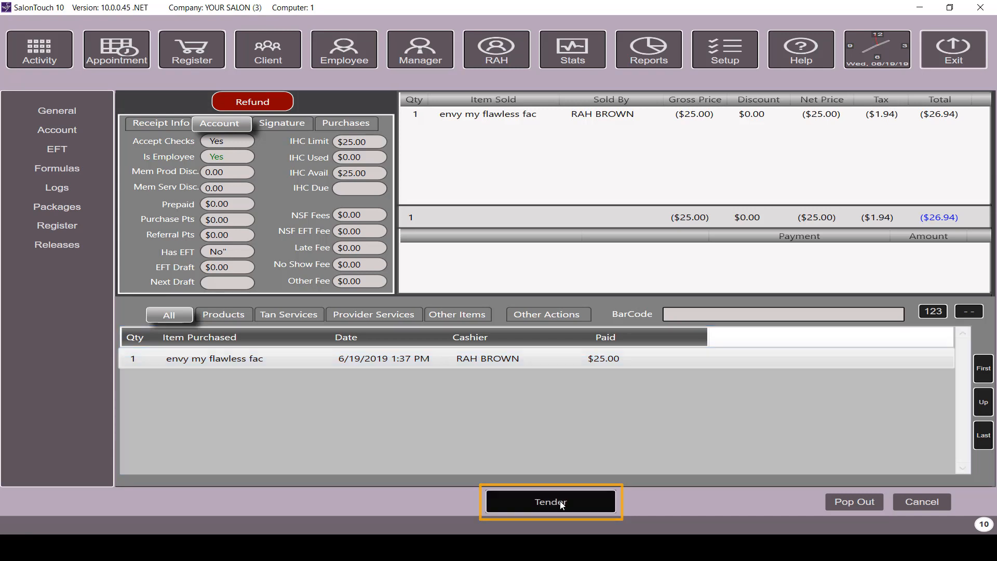
left_click(549, 501)
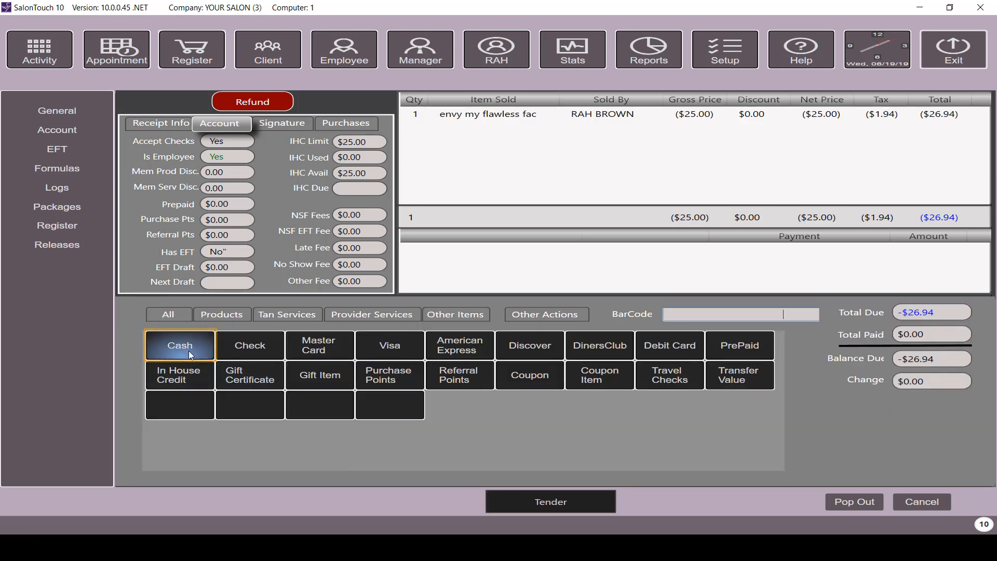
left_click(179, 345)
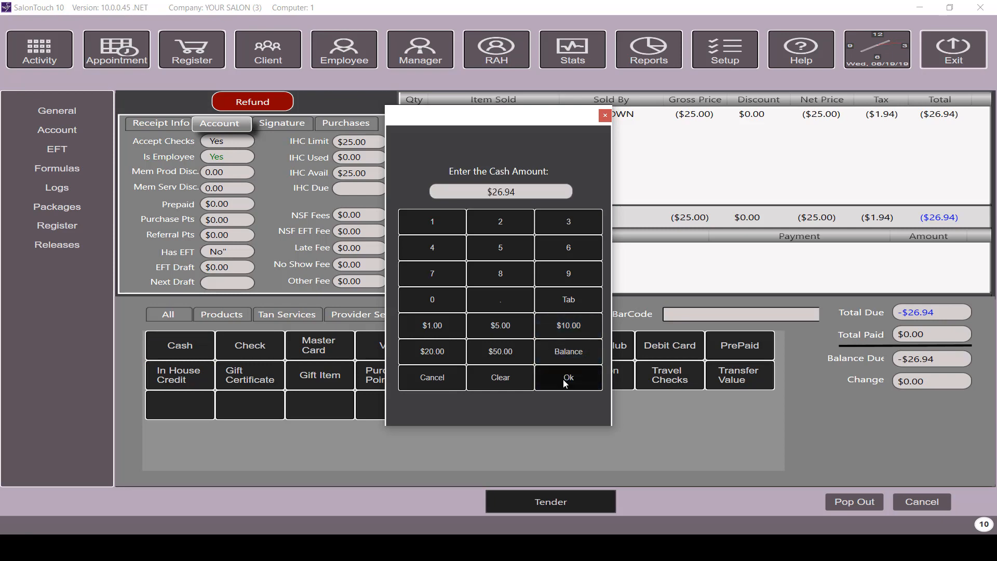
left_click(567, 377)
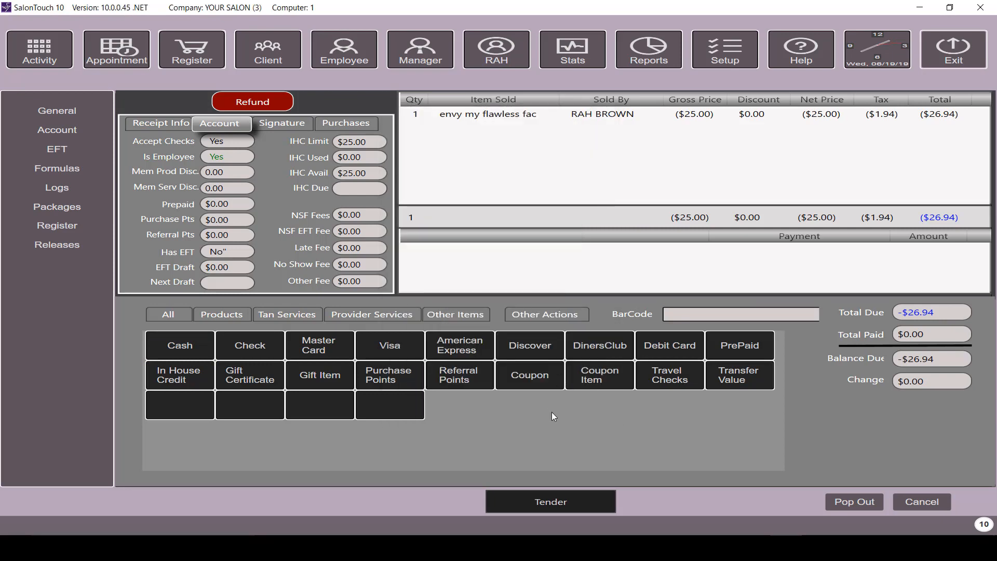
left_click(921, 500)
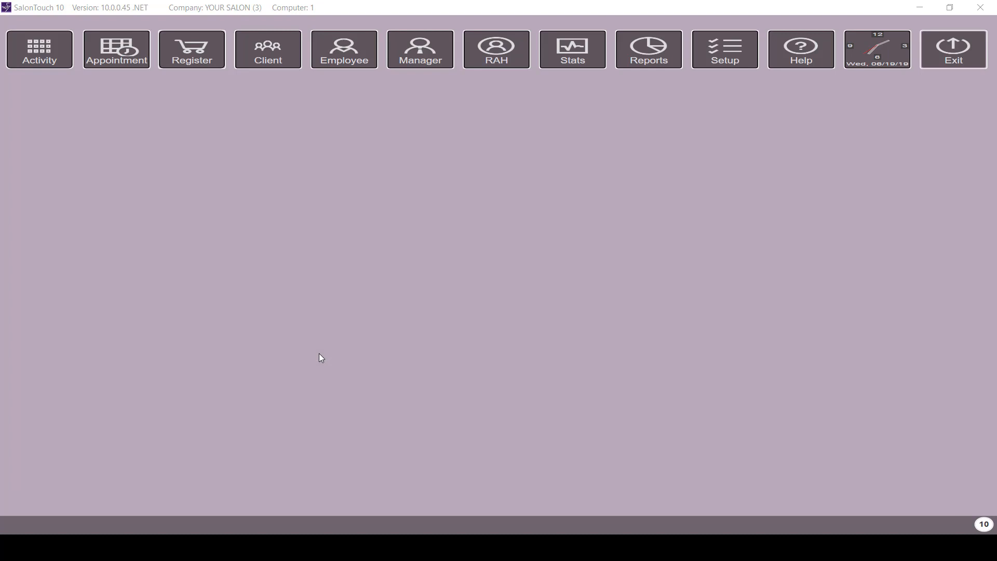